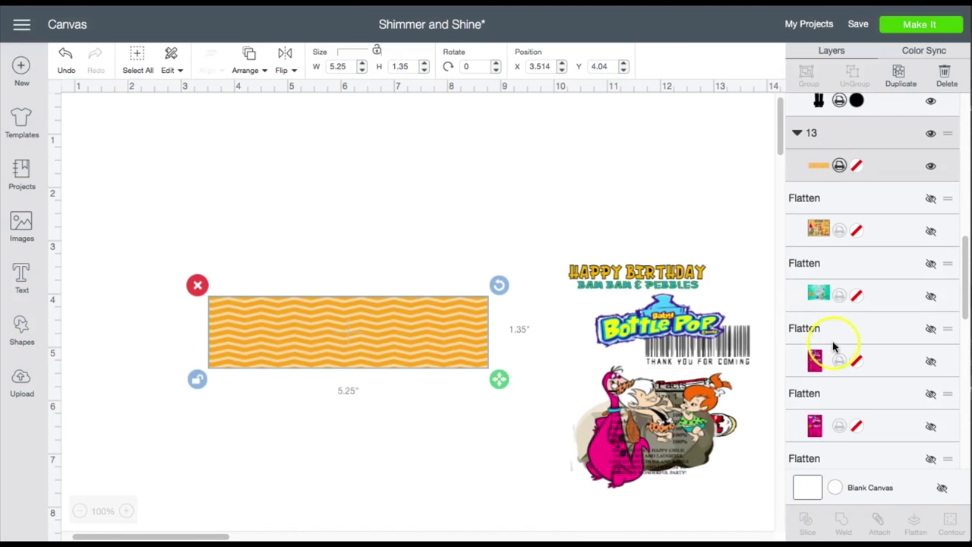
# Shrink the Bottle Pop logo onto the label and enlarge the pink dinosaur at its left end
pyautogui.scroll(-3)
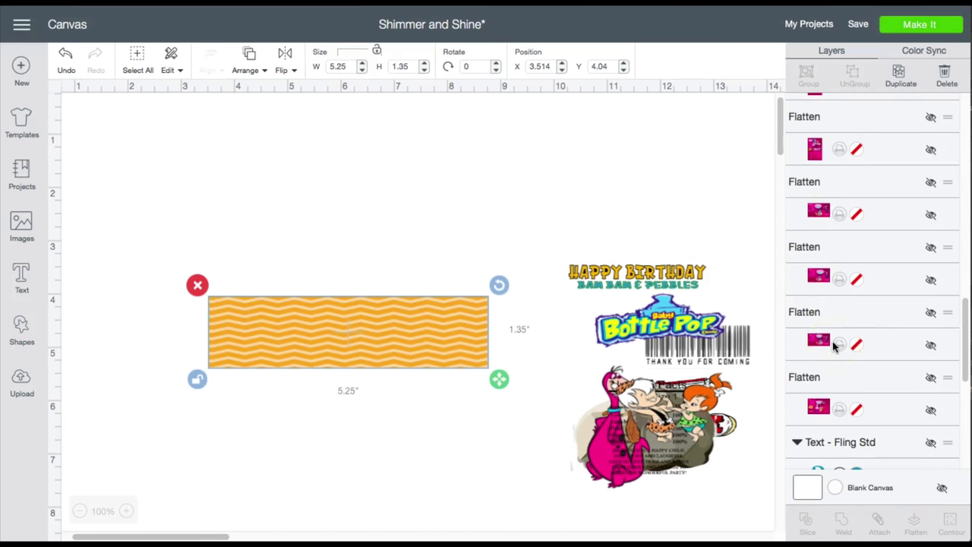
pyautogui.scroll(-3)
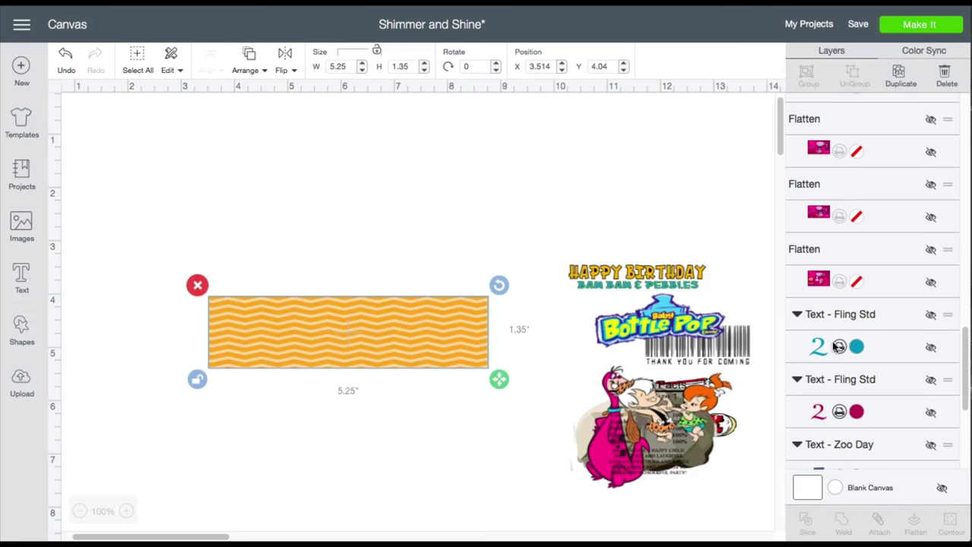
pyautogui.scroll(-3)
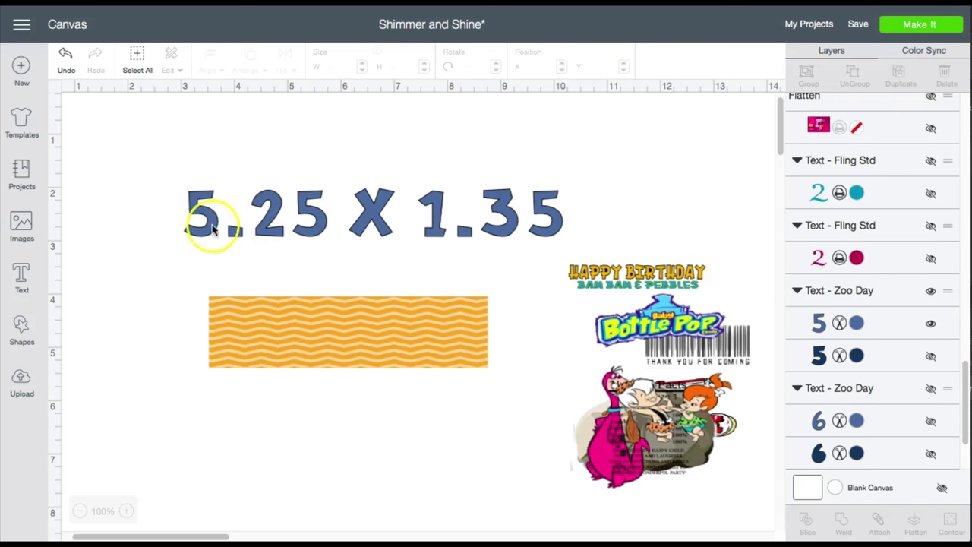
pyautogui.moveTo(623, 336)
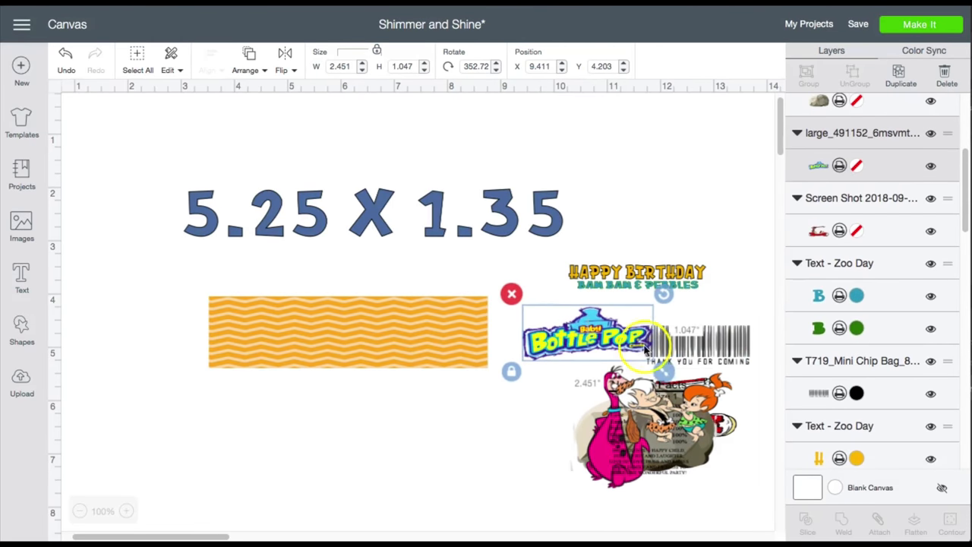
pyautogui.moveTo(663, 372); pyautogui.dragTo(607, 348)
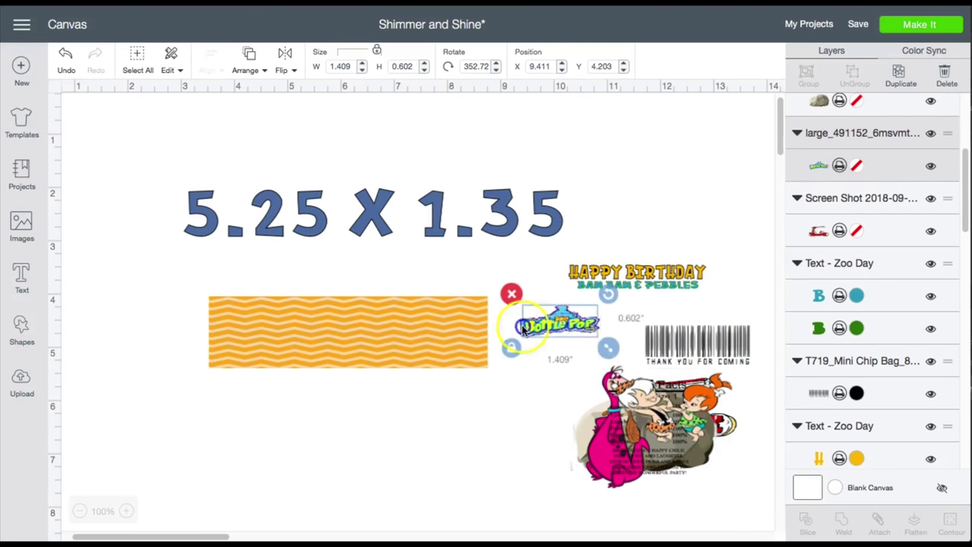
pyautogui.moveTo(560, 324); pyautogui.dragTo(447, 316)
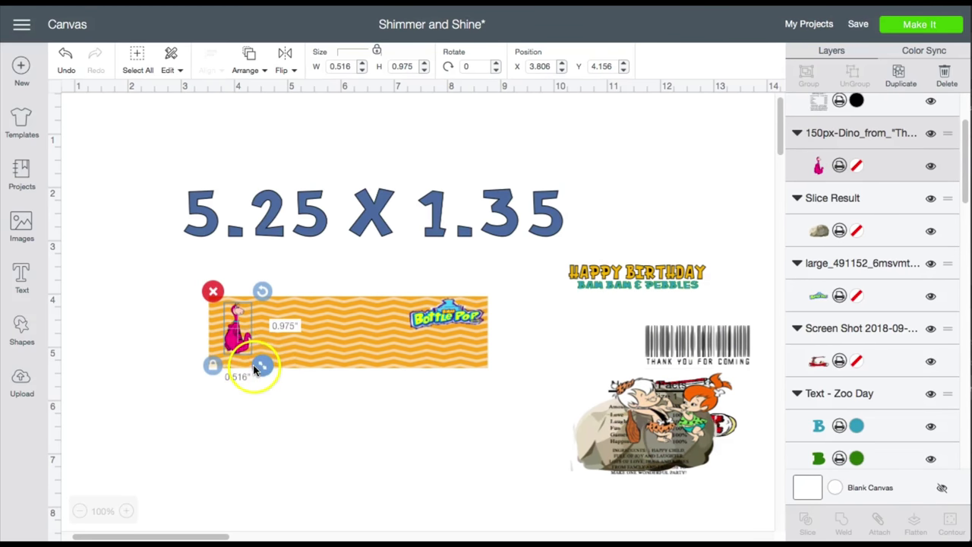
pyautogui.moveTo(262, 368); pyautogui.dragTo(273, 380)
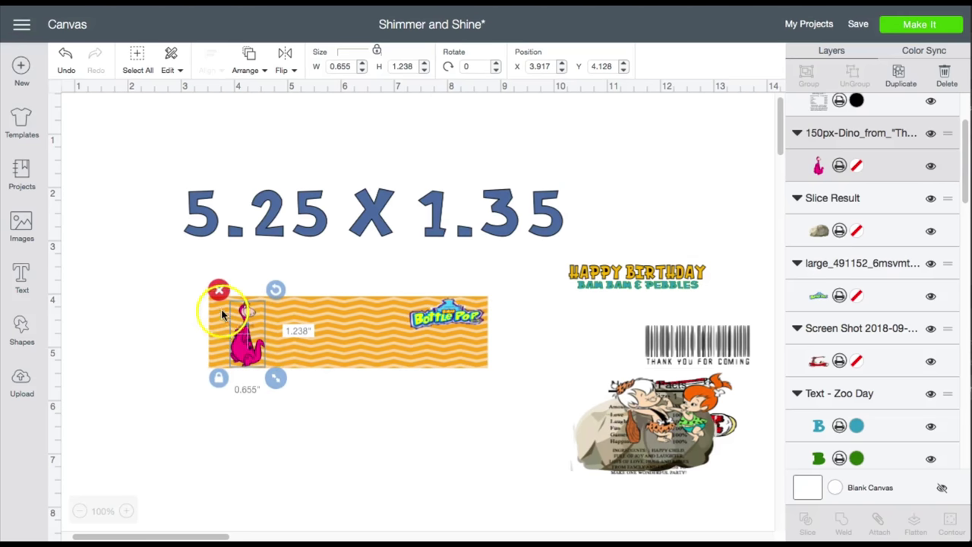
pyautogui.moveTo(209, 347)
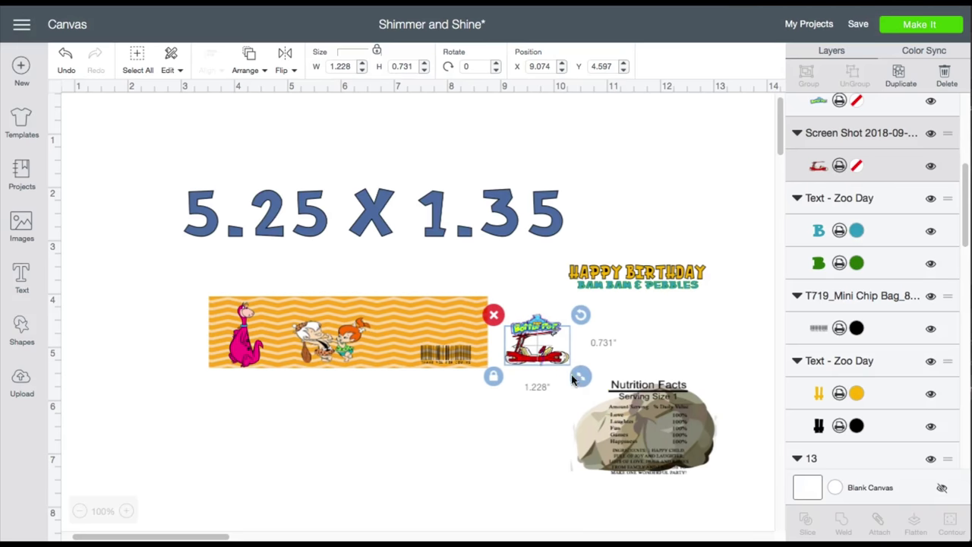
# Shrink the Bottle Pop car onto the label's right end and align the birthday heading along the top
pyautogui.moveTo(582, 377); pyautogui.dragTo(576, 371)
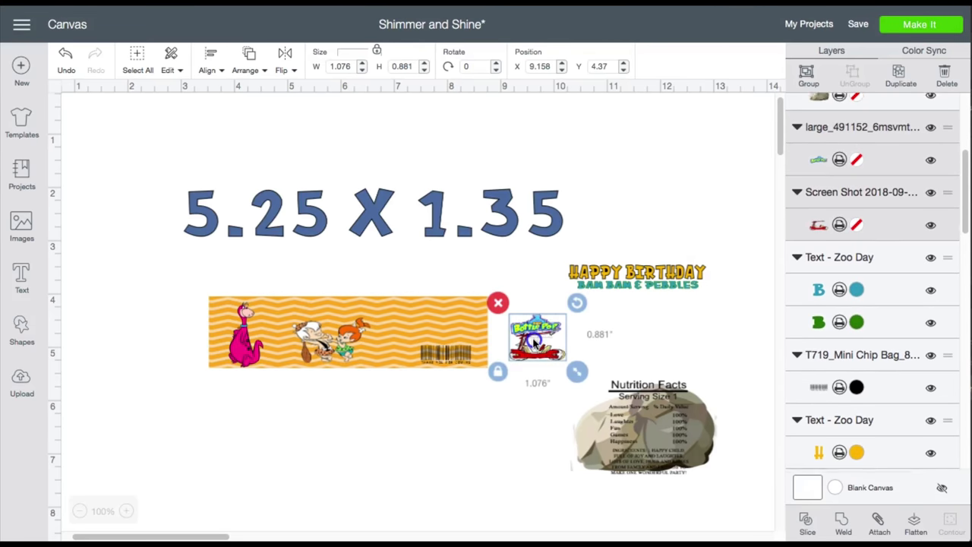
pyautogui.moveTo(537, 336); pyautogui.dragTo(449, 319)
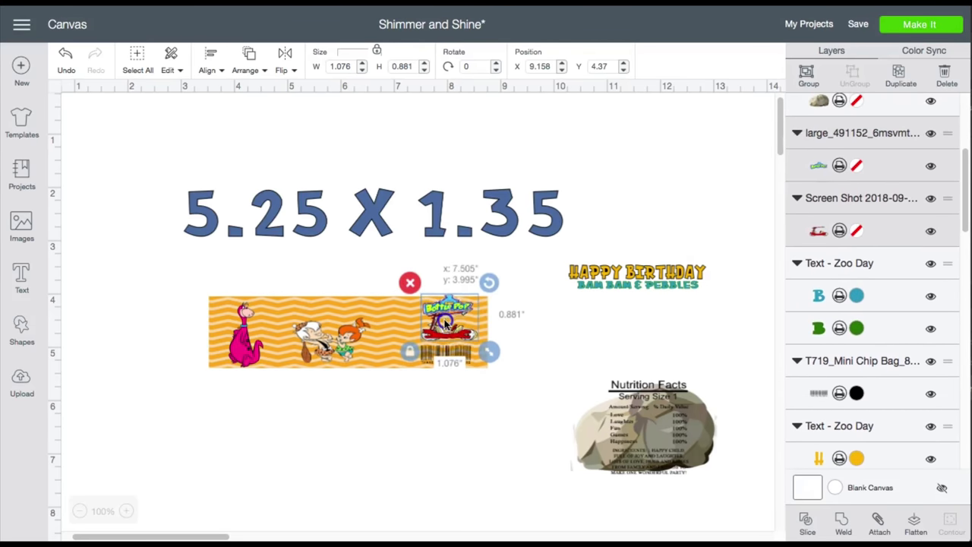
pyautogui.moveTo(452, 315); pyautogui.dragTo(444, 330)
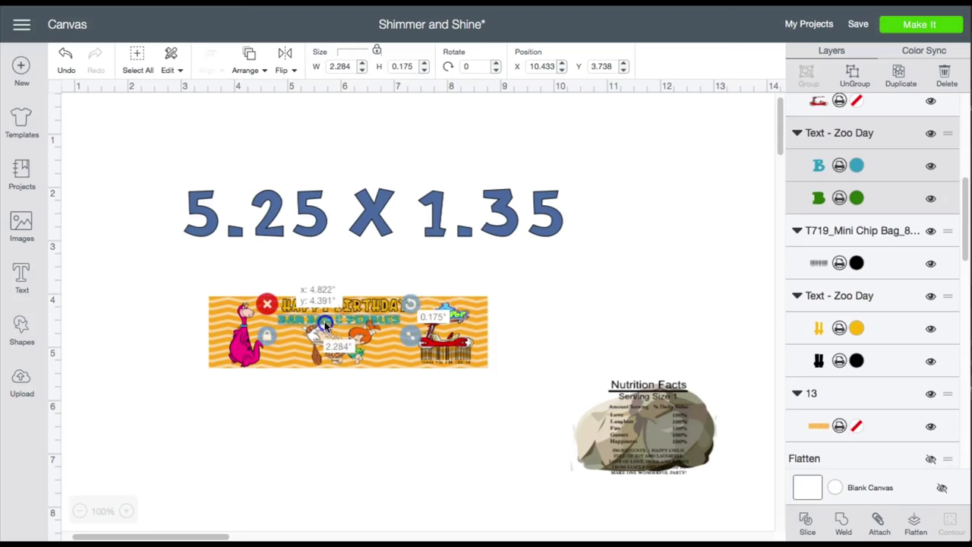
pyautogui.moveTo(323, 323); pyautogui.dragTo(338, 322)
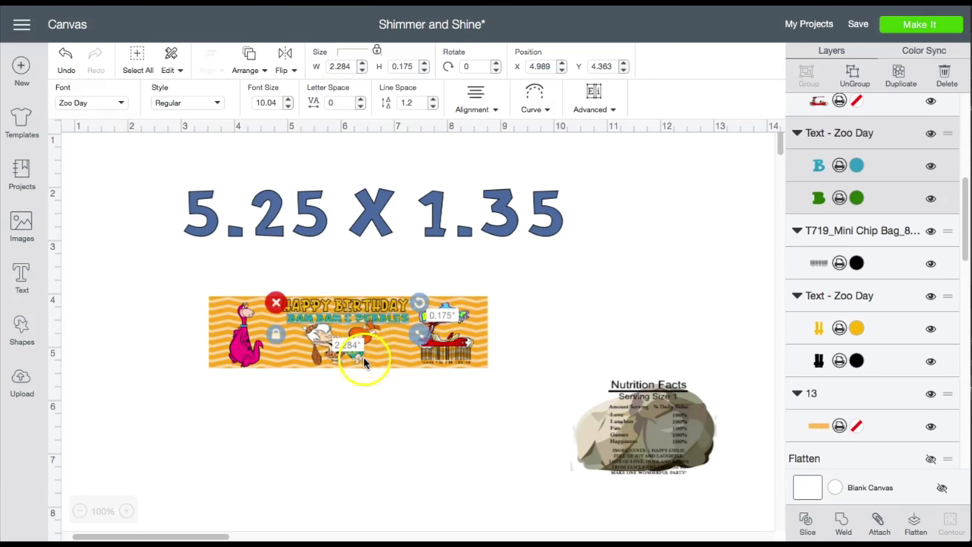
# Send the kids picture to the back and position it under the heading
pyautogui.rightClick(365, 357)
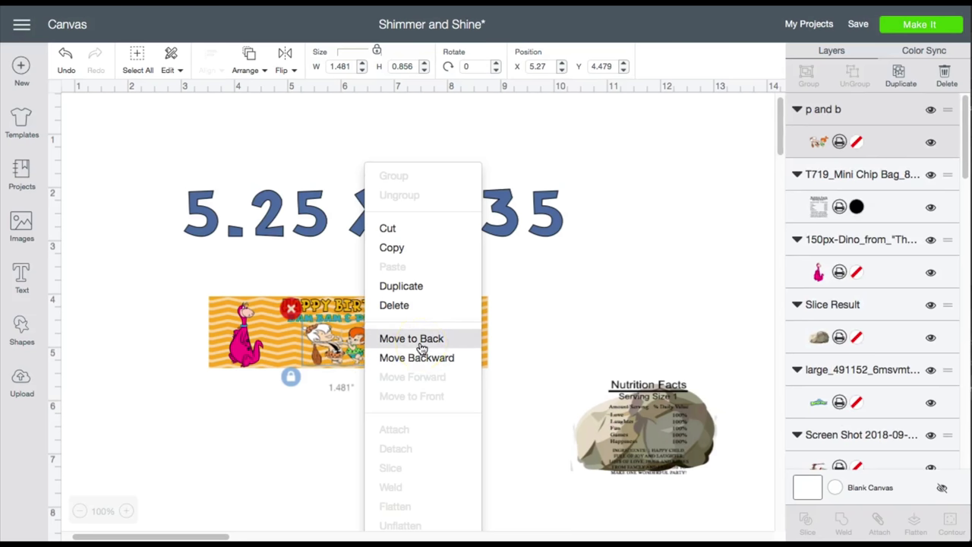
pyautogui.click(404, 338)
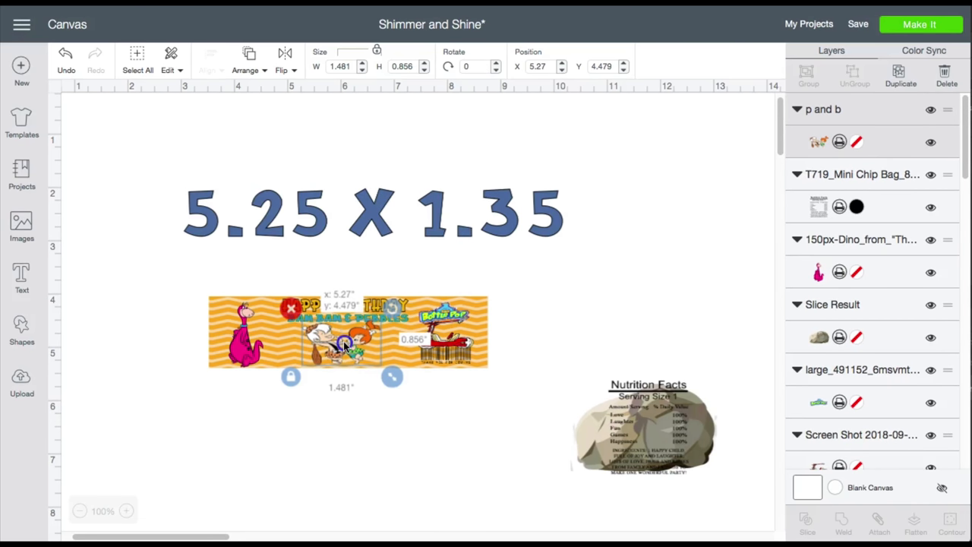
pyautogui.moveTo(342, 341); pyautogui.dragTo(347, 343)
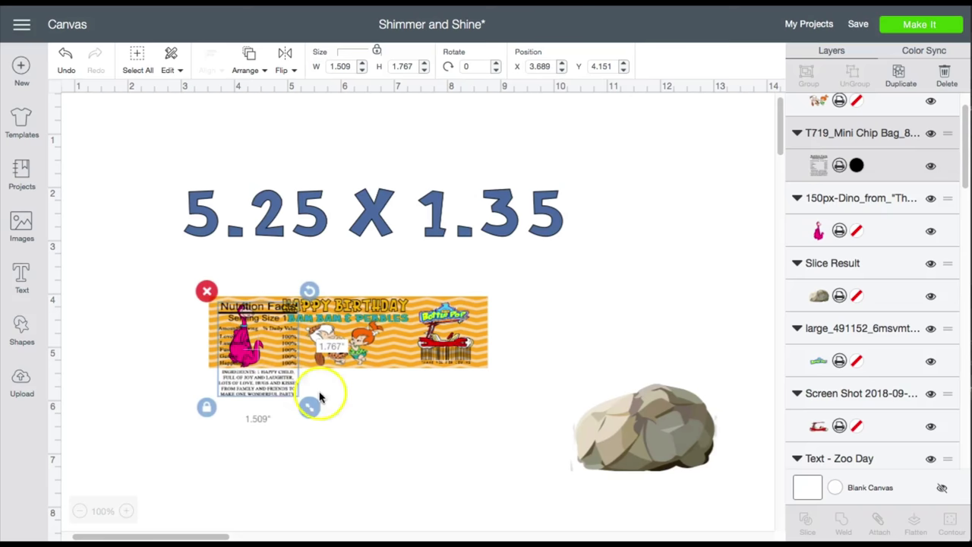
# Fit the nutrition facts and rock at the left end, then flatten the label
pyautogui.moveTo(310, 407); pyautogui.dragTo(269, 358)
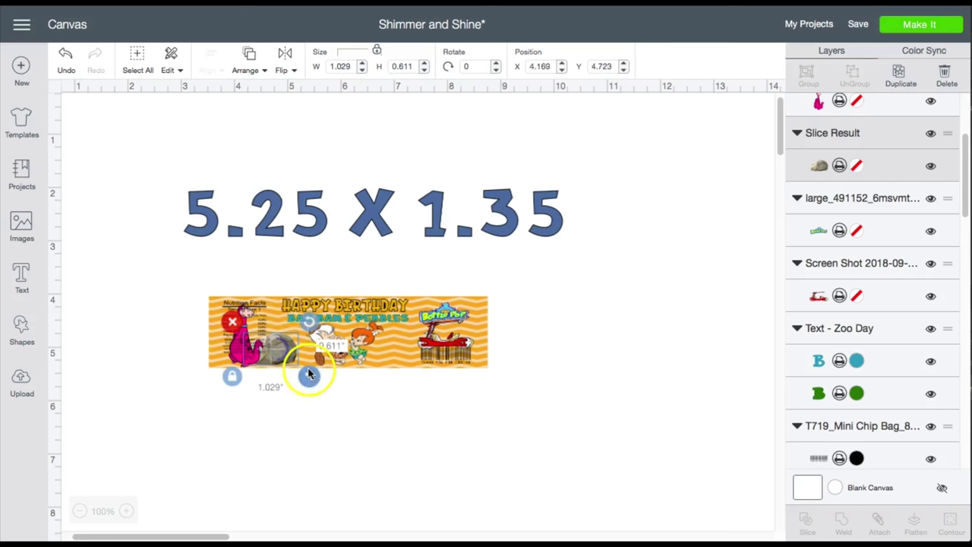
pyautogui.moveTo(309, 375); pyautogui.dragTo(275, 359)
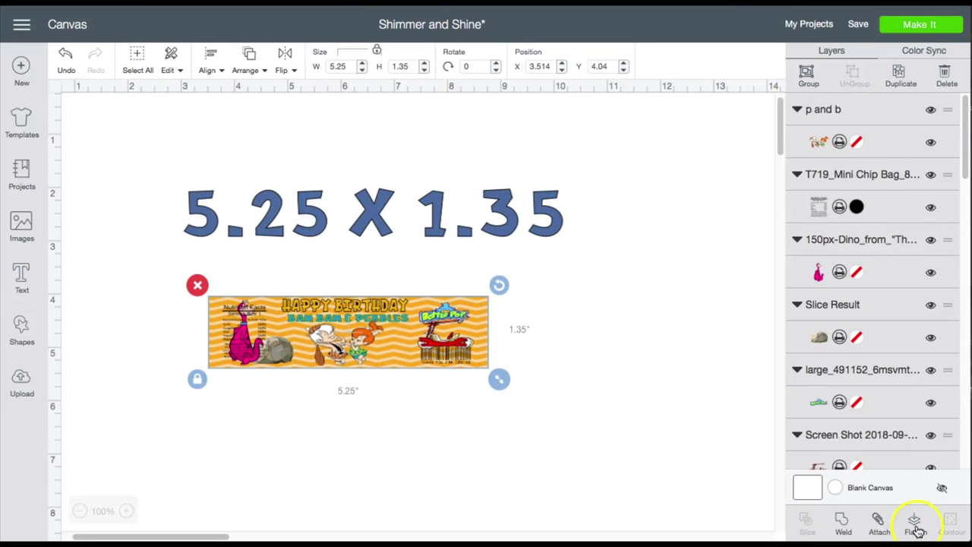
pyautogui.click(922, 24)
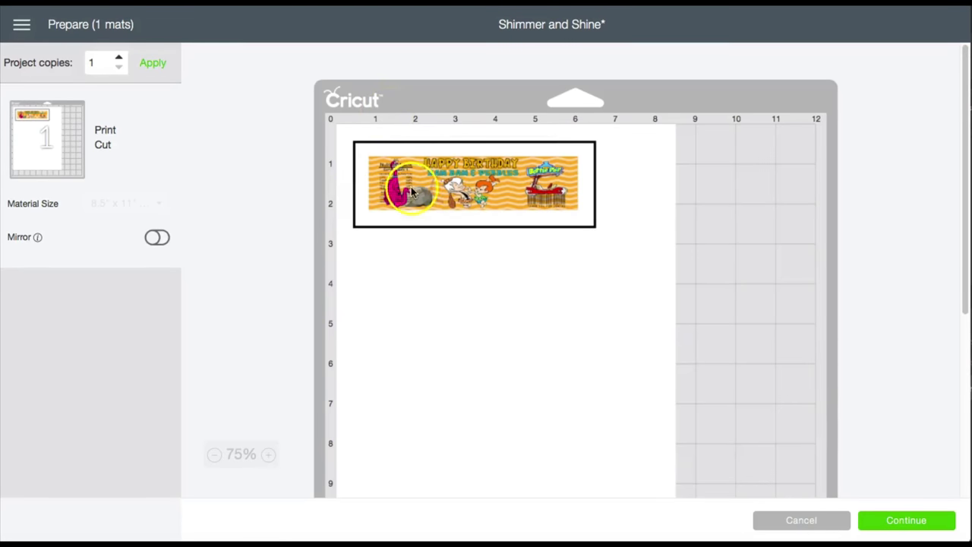
# Set project copies to 6, apply them to the mat, and continue to Make
pyautogui.click(117, 57)
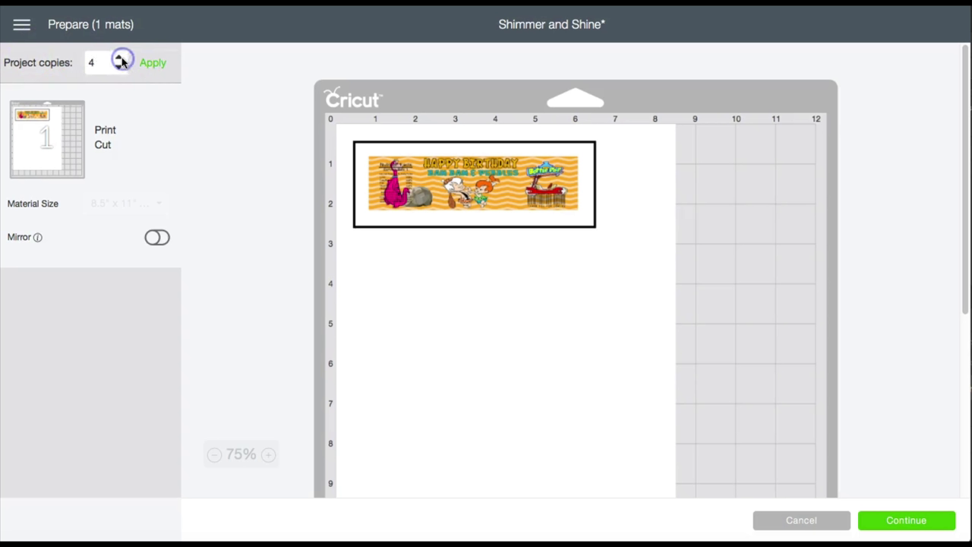
pyautogui.click(152, 63)
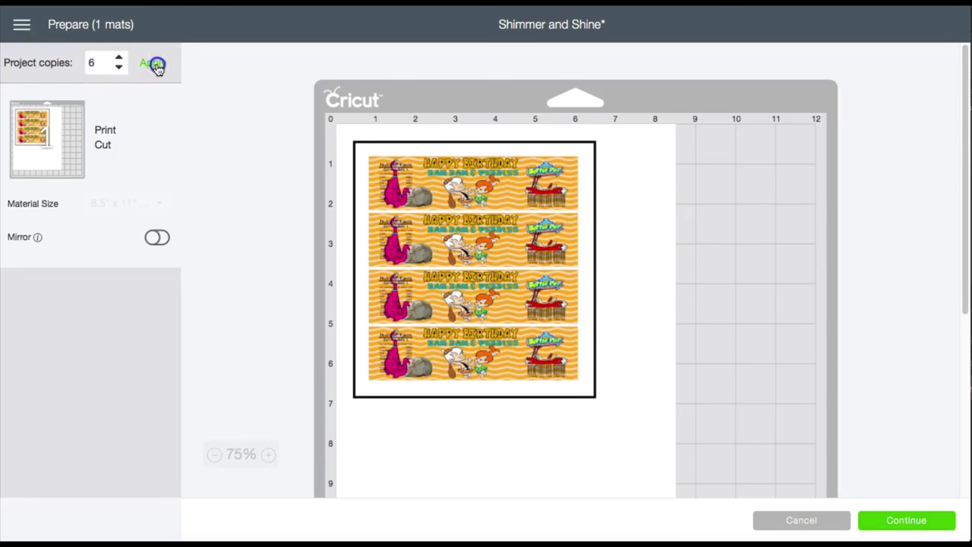
pyautogui.click(154, 64)
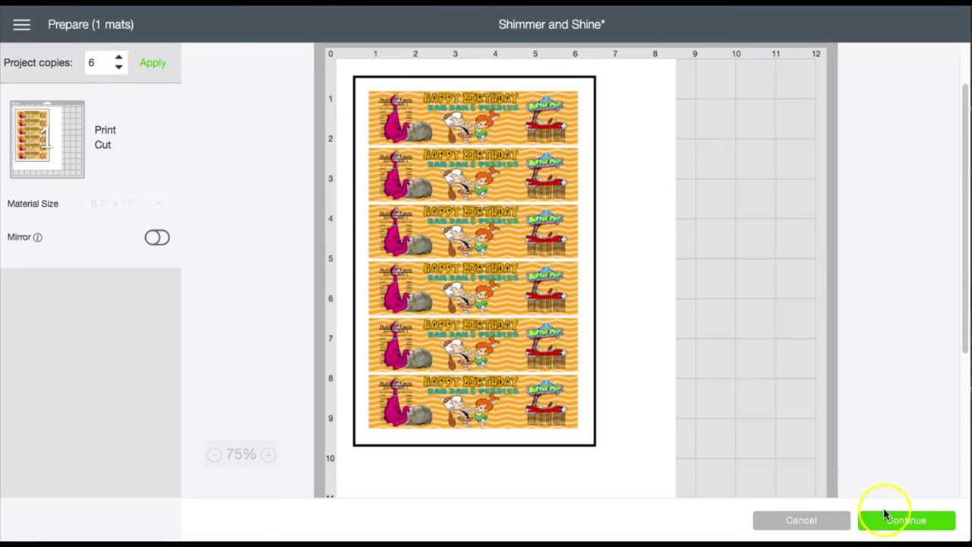
pyautogui.click(904, 519)
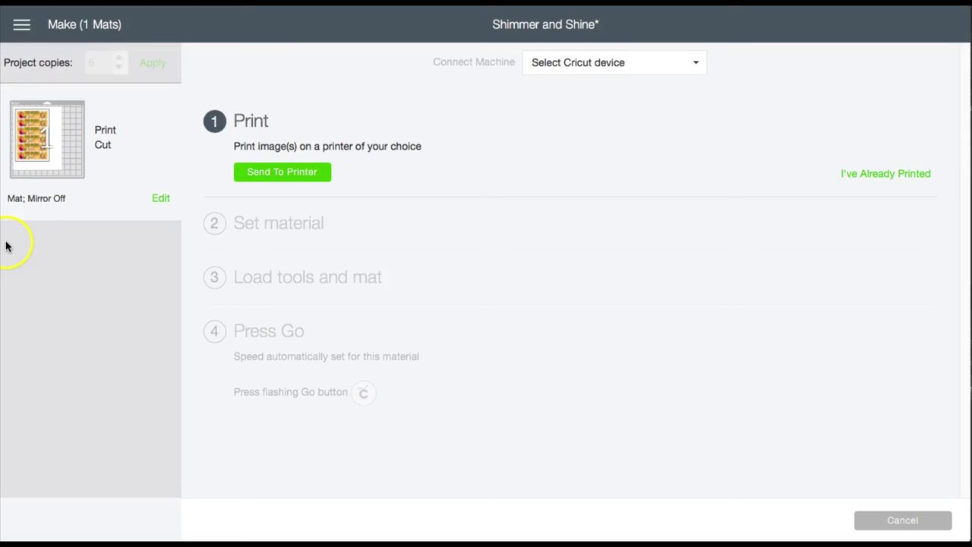
# Send the six-label sheet to the printer and confirm the print
pyautogui.click(283, 171)
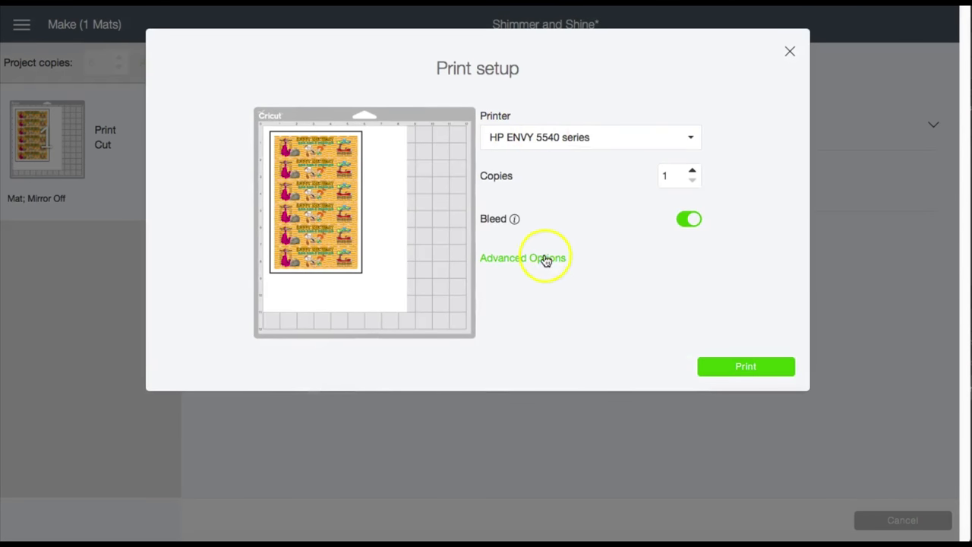
pyautogui.click(746, 366)
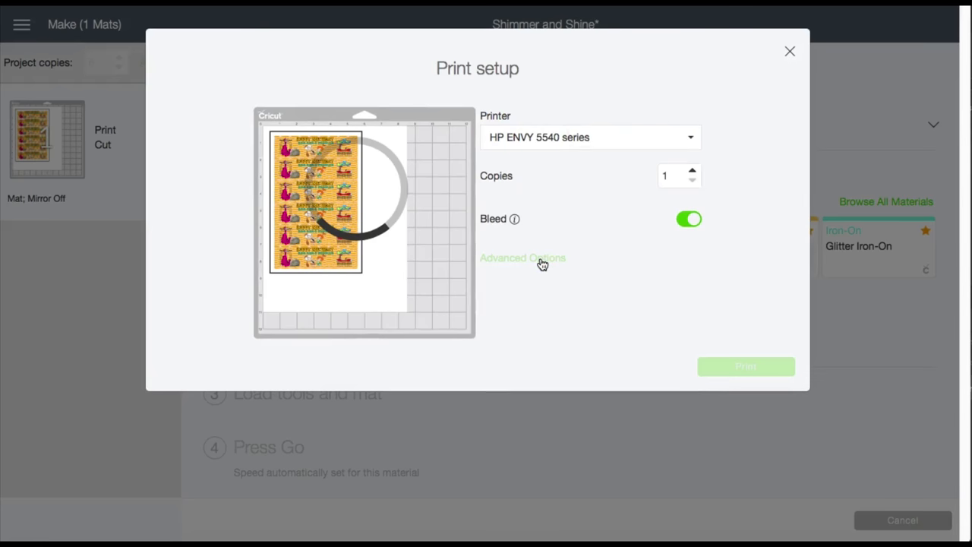
pyautogui.click(746, 366)
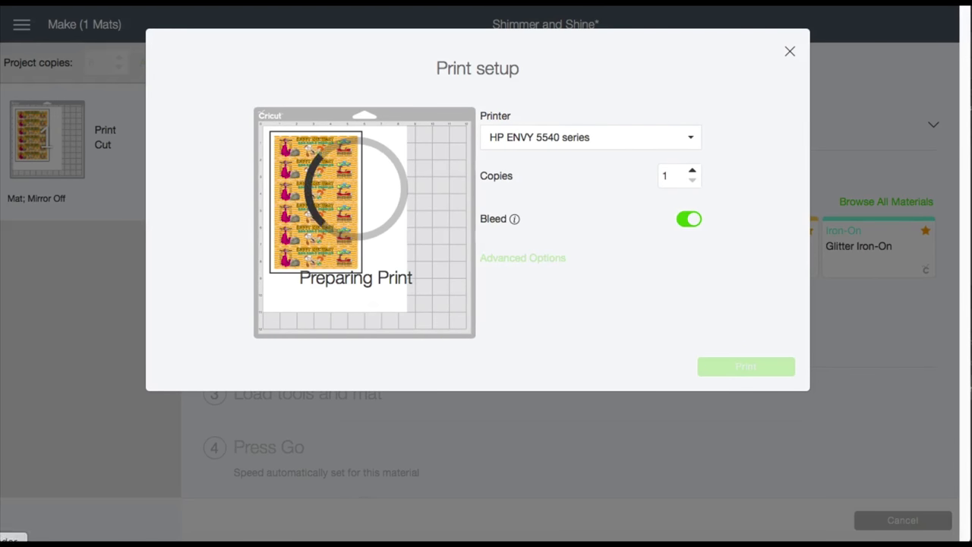
pyautogui.click(745, 366)
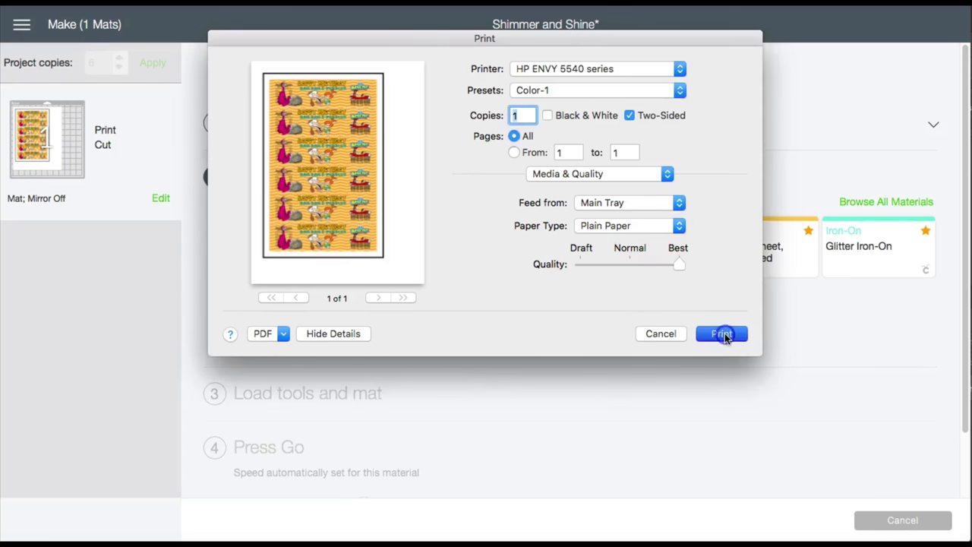
pyautogui.click(722, 333)
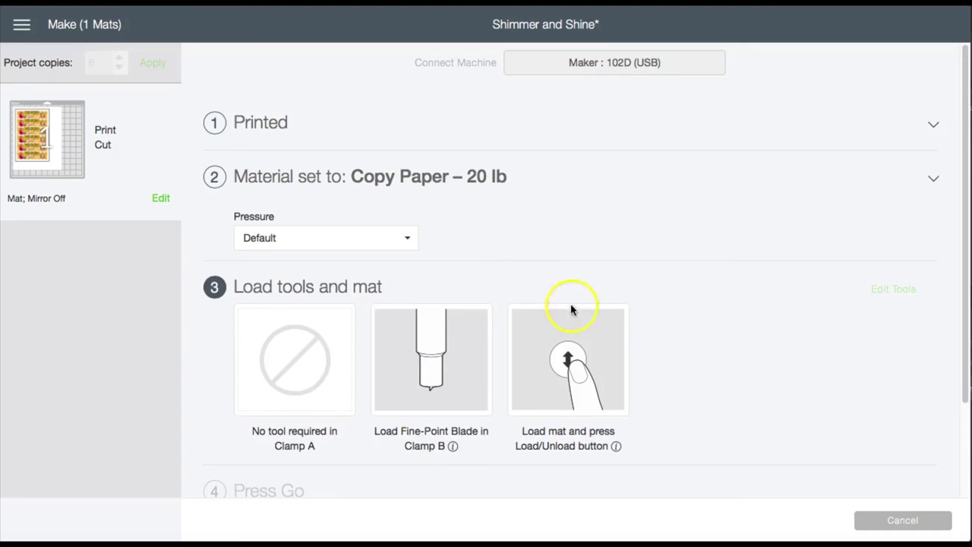